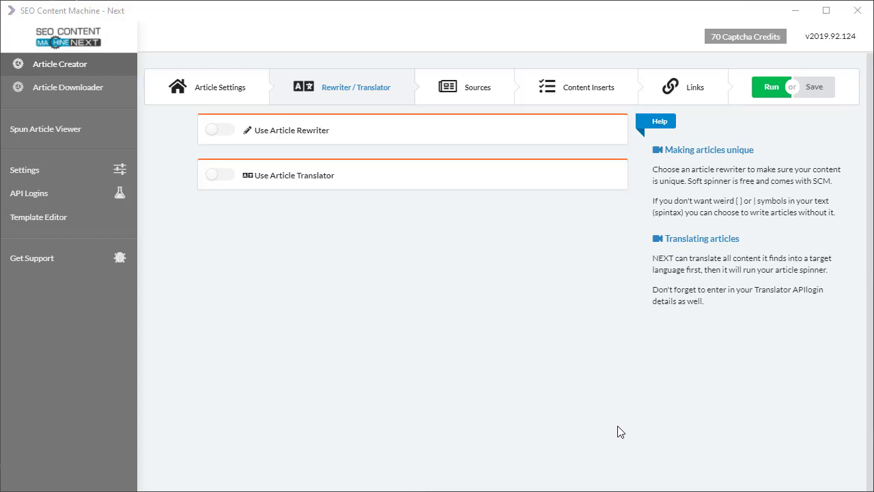
mouse_move(390, 232)
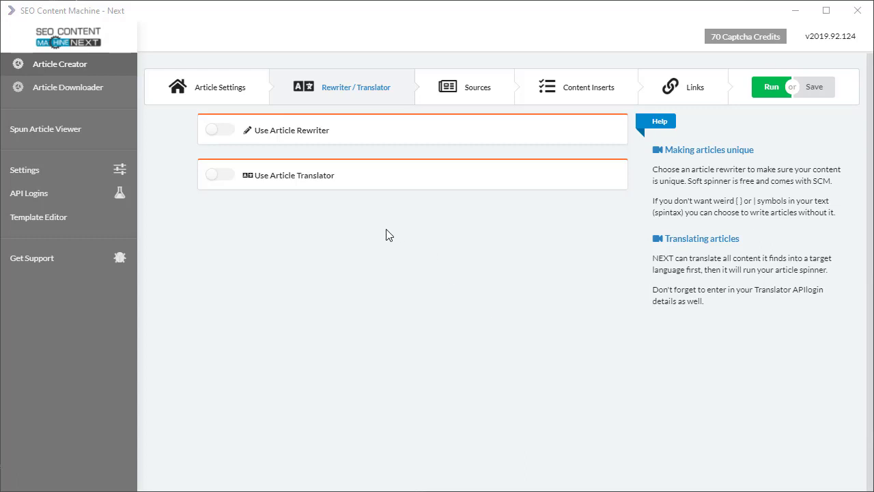
mouse_move(348, 148)
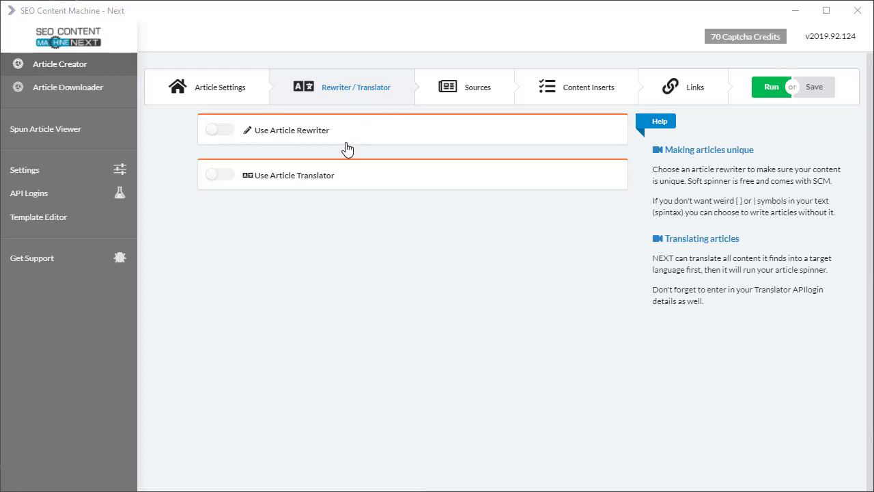
mouse_move(368, 114)
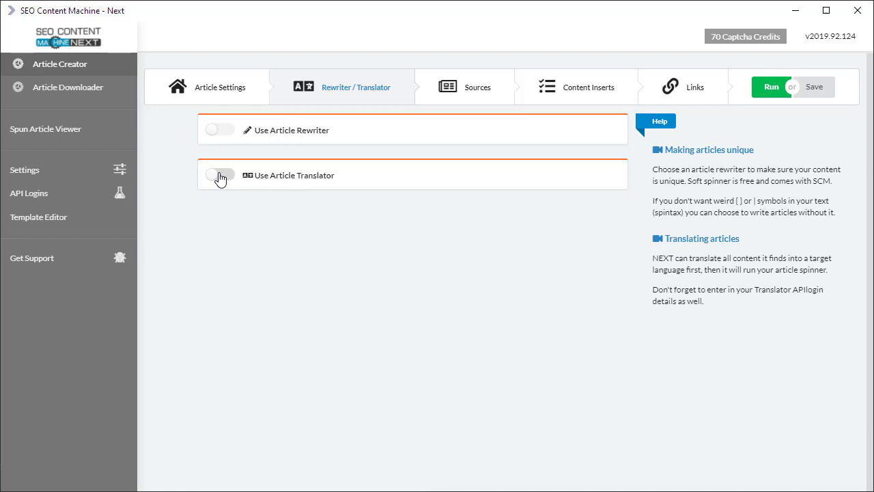
- Enable the Use Article Translator toggle
left_click(219, 175)
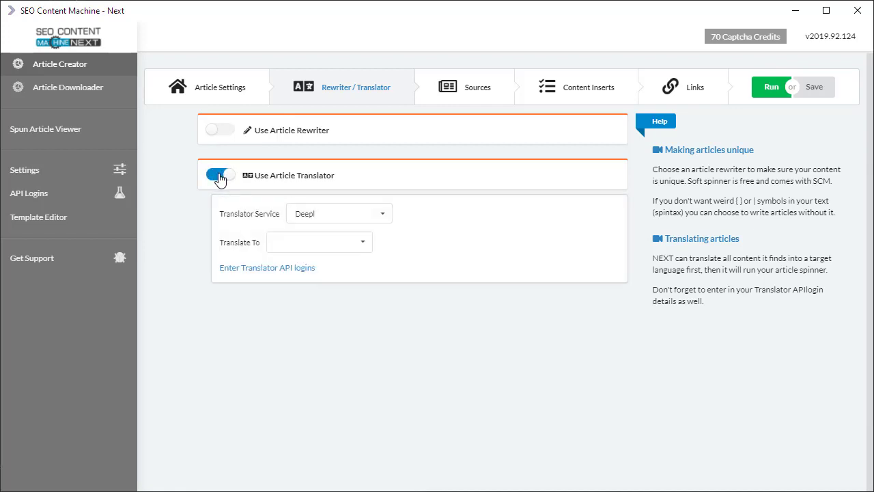
mouse_move(398, 226)
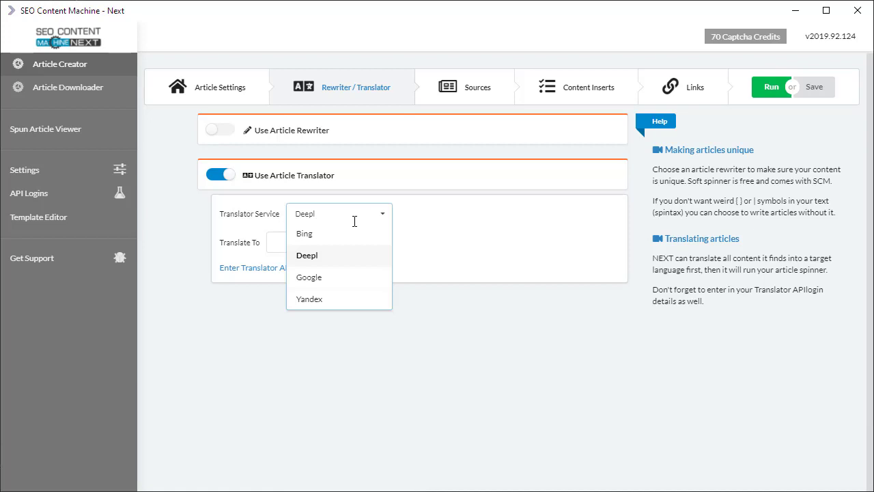
- Choose Bing as the translator service and bring up the translator API logins
left_click(304, 232)
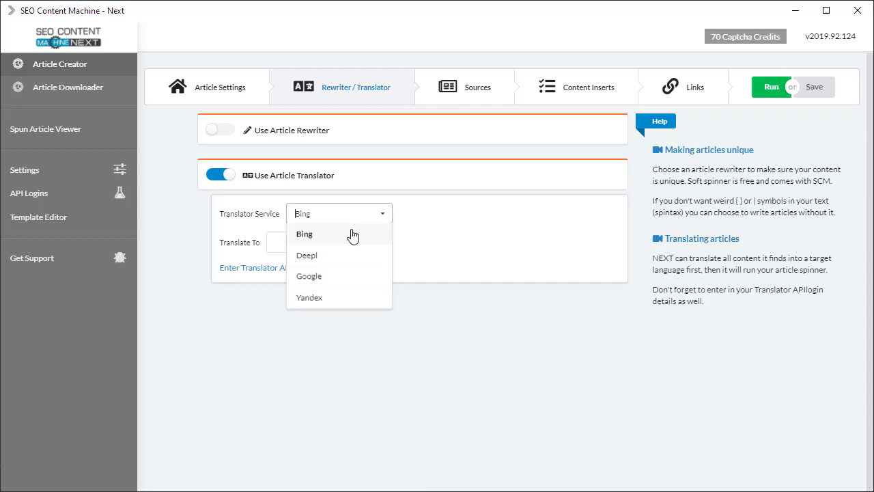
left_click(304, 234)
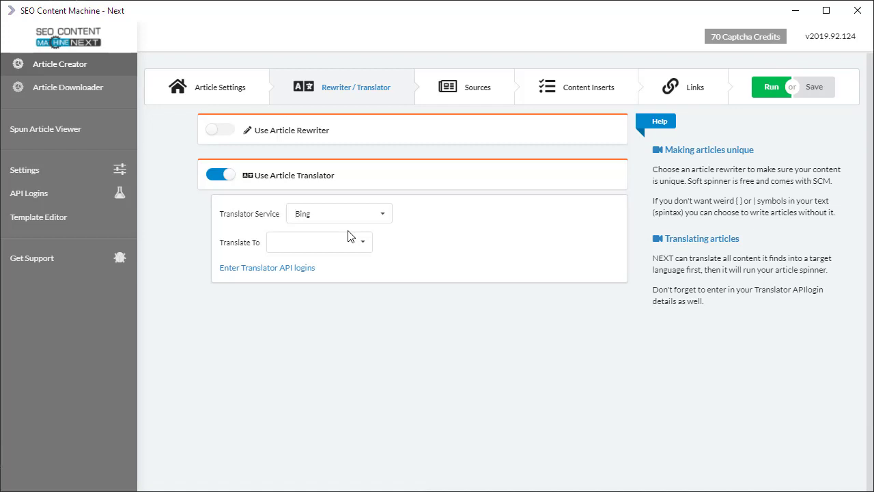
mouse_move(355, 267)
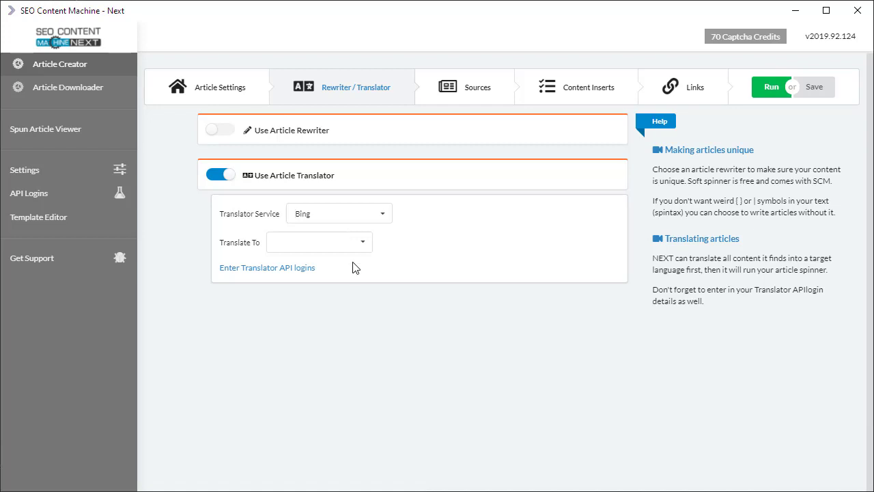
left_click(267, 267)
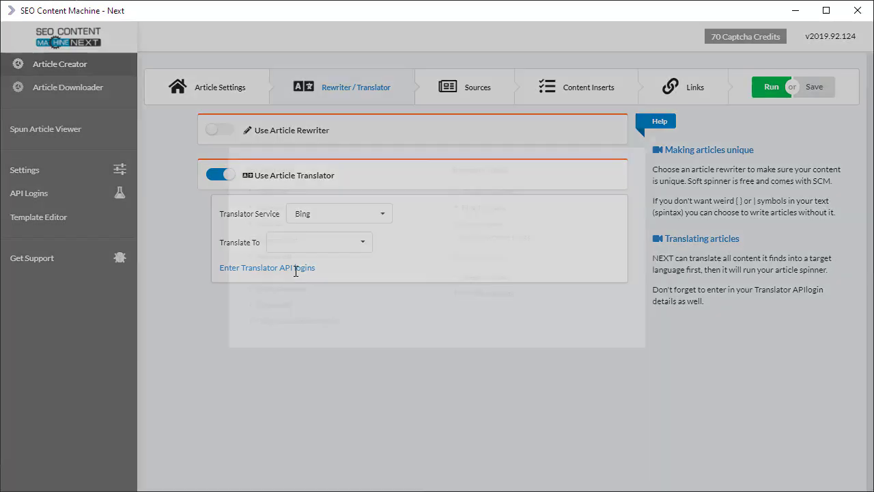
- Check the stored Bing subscription key and Google Translate logins, then close the dialog
left_click(267, 267)
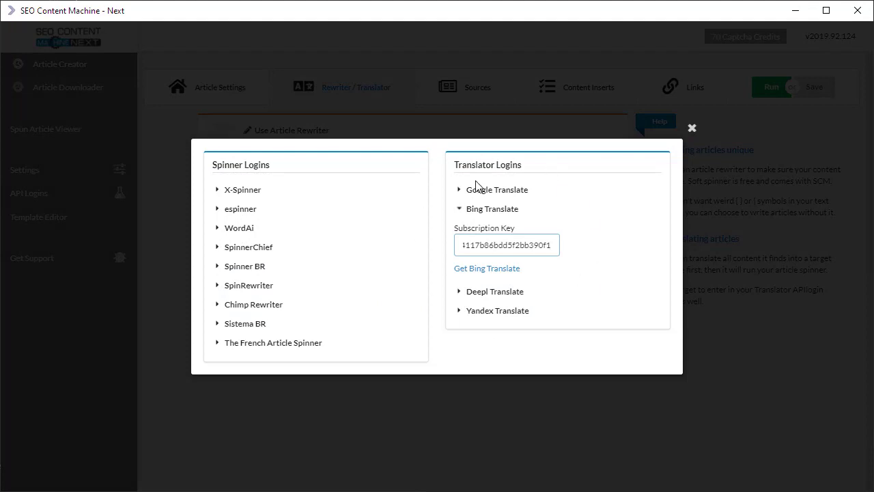
left_click(497, 189)
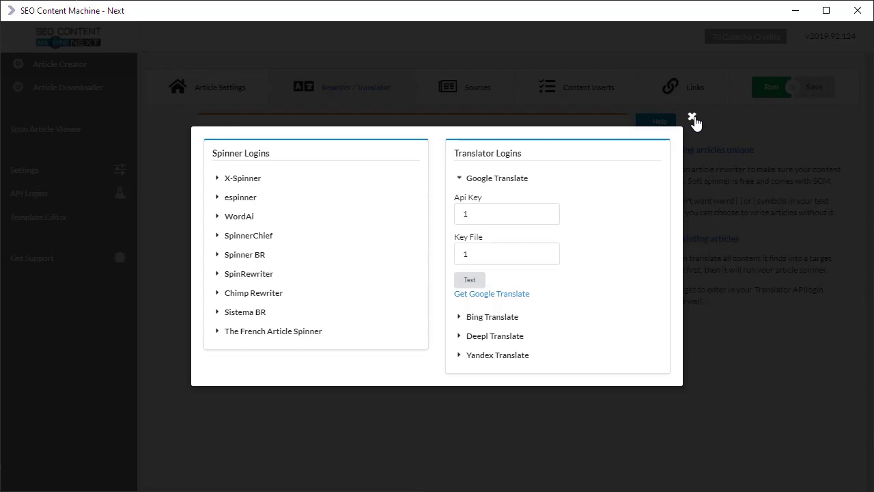
left_click(693, 117)
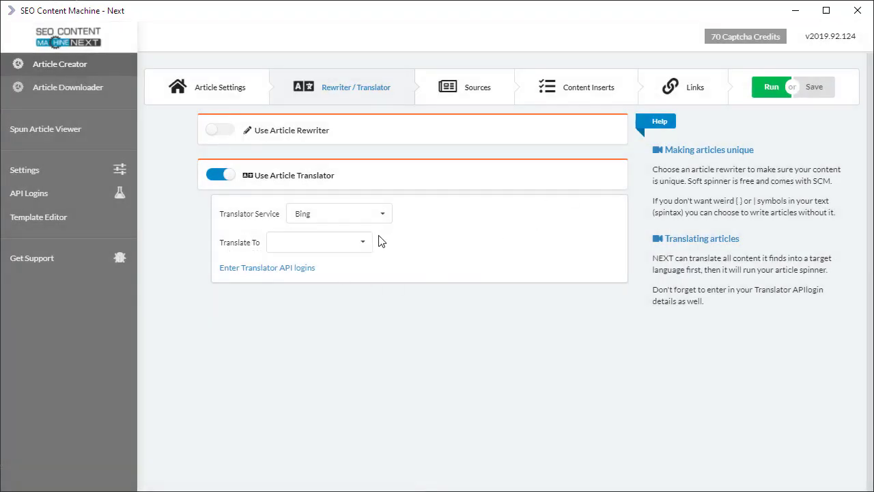